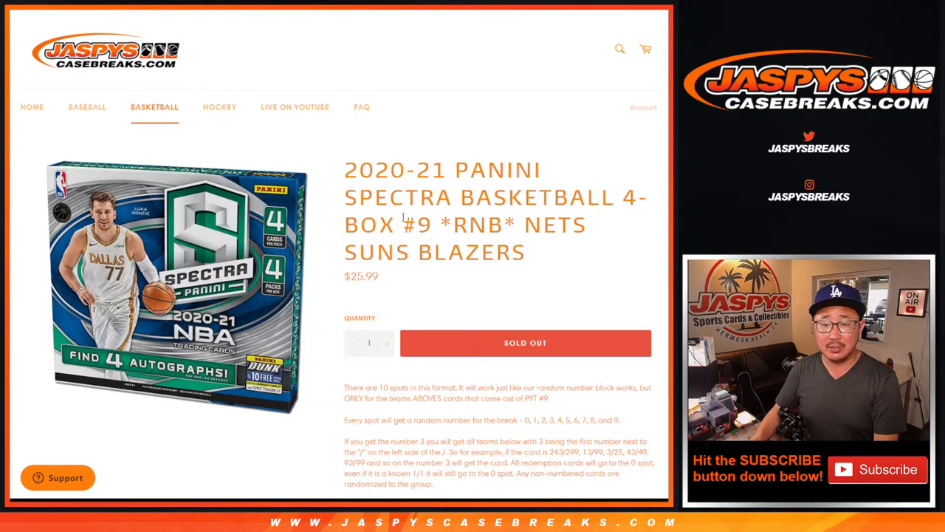
- Randomize the ten participant names in the List Randomizer, then reshuffle them once more
scroll("down", 3)
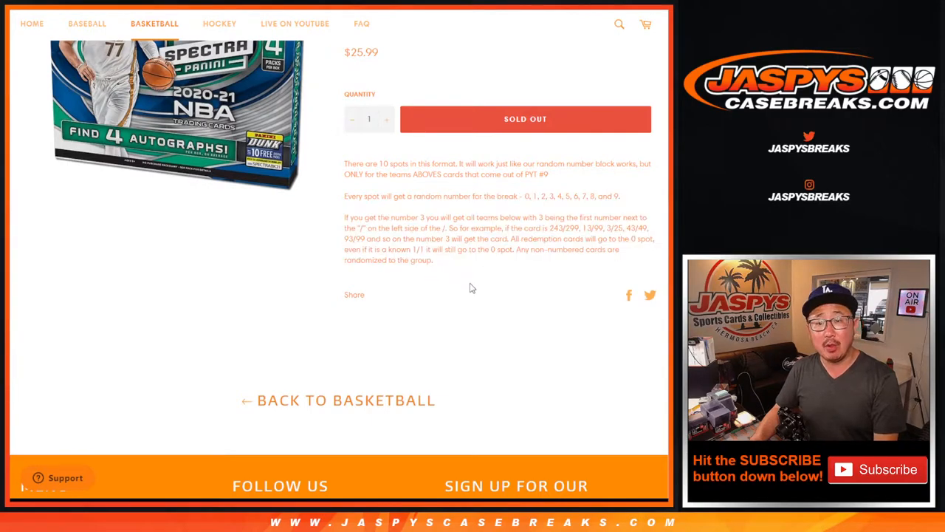
scroll("up", 3)
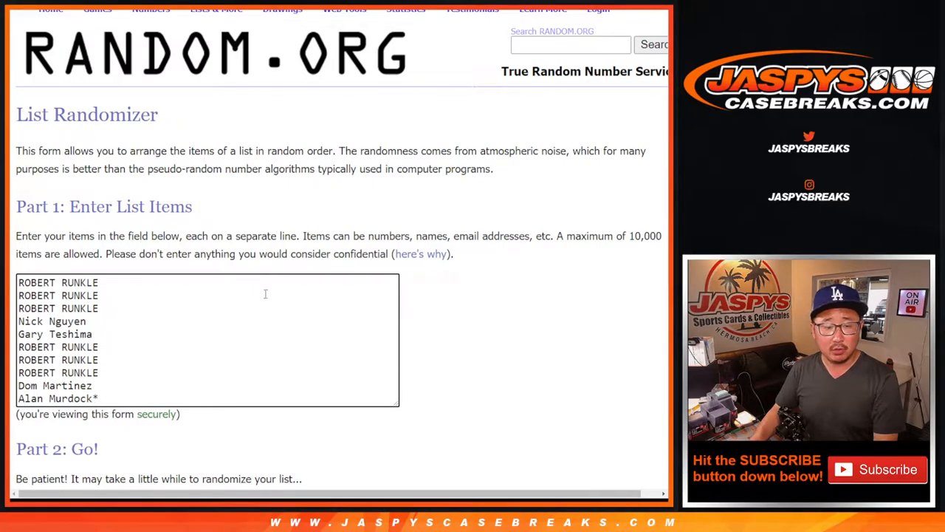
mouse_move(322, 105)
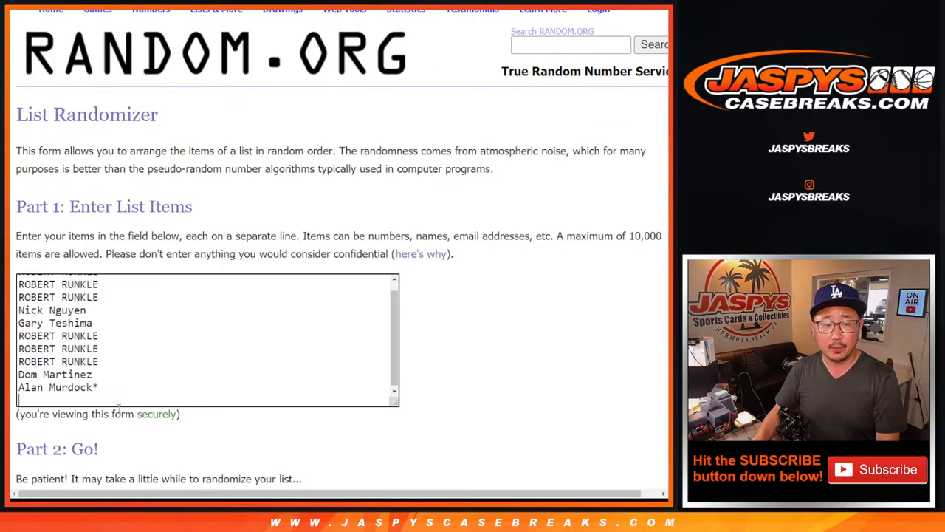
scroll("down", 3)
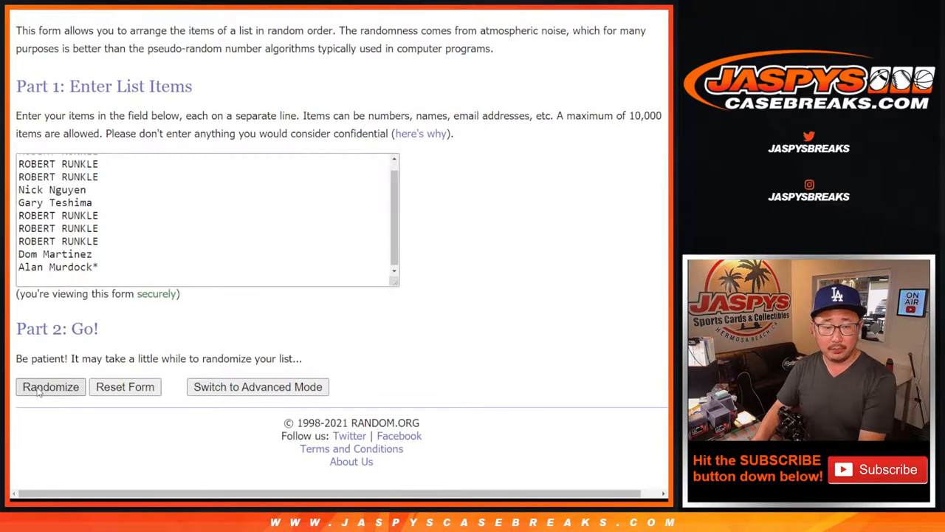
left_click(50, 387)
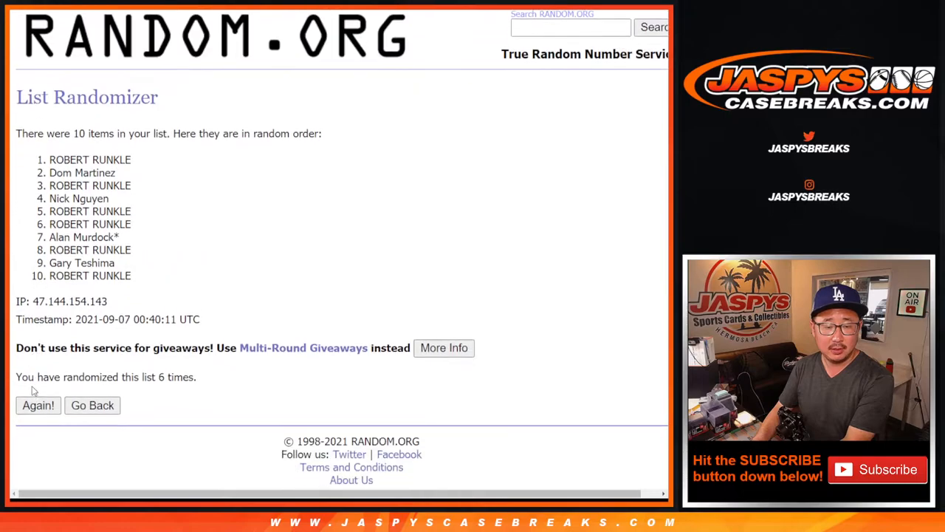
left_click(38, 405)
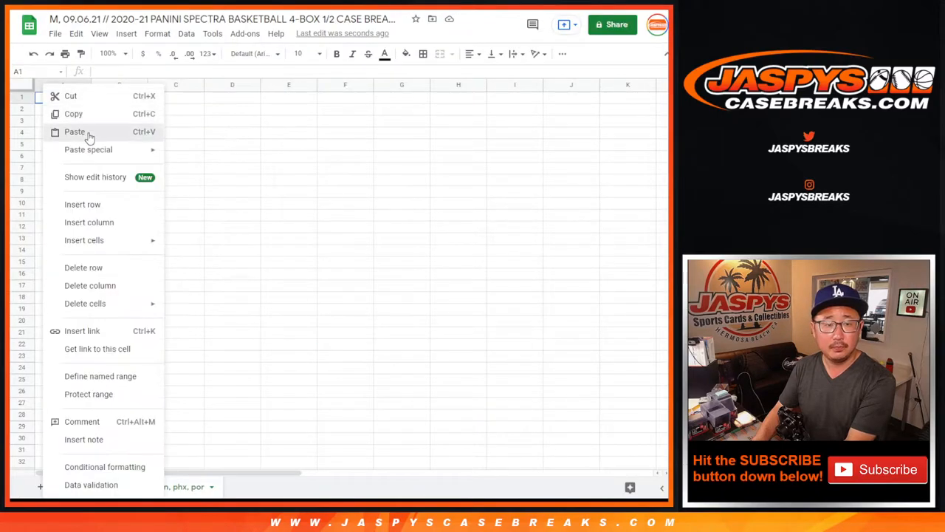
- Paste the shuffled participant names into column A starting at A1
left_click(73, 131)
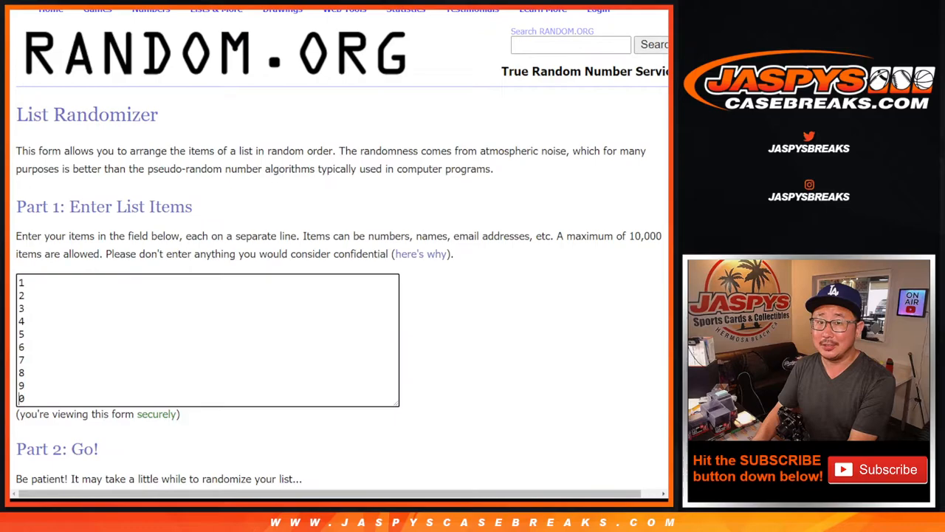
- Randomize the numbers 0–9, reshuffle them, and select the result for copying
scroll("down", 3)
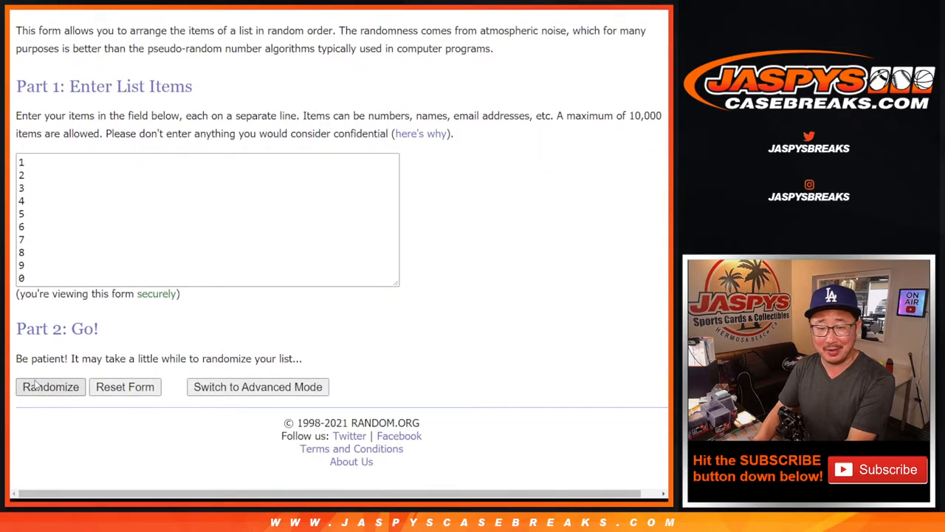
left_click(50, 387)
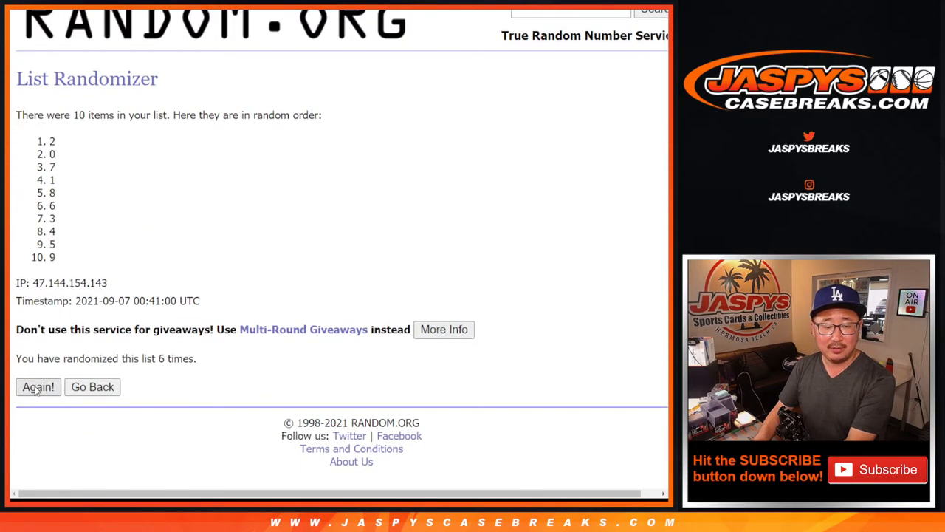
left_click(38, 387)
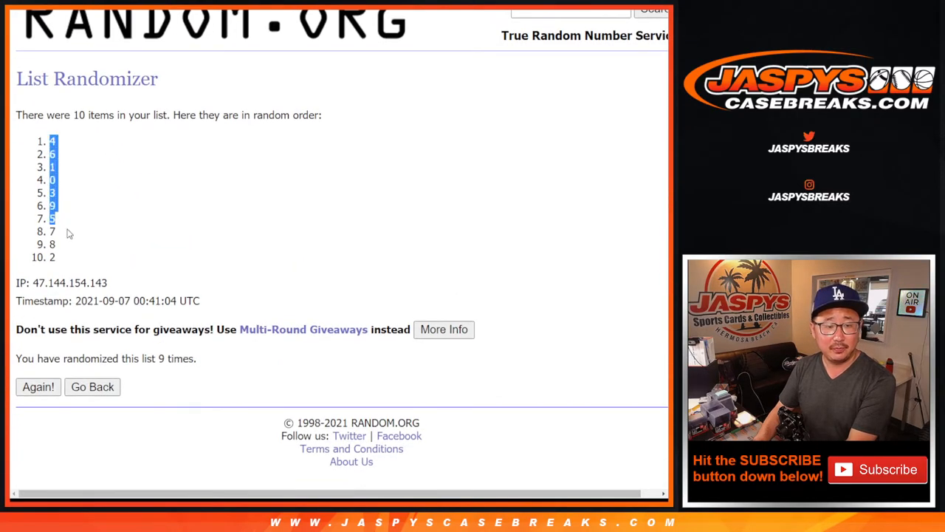
left_click_drag(66, 233, 52, 257)
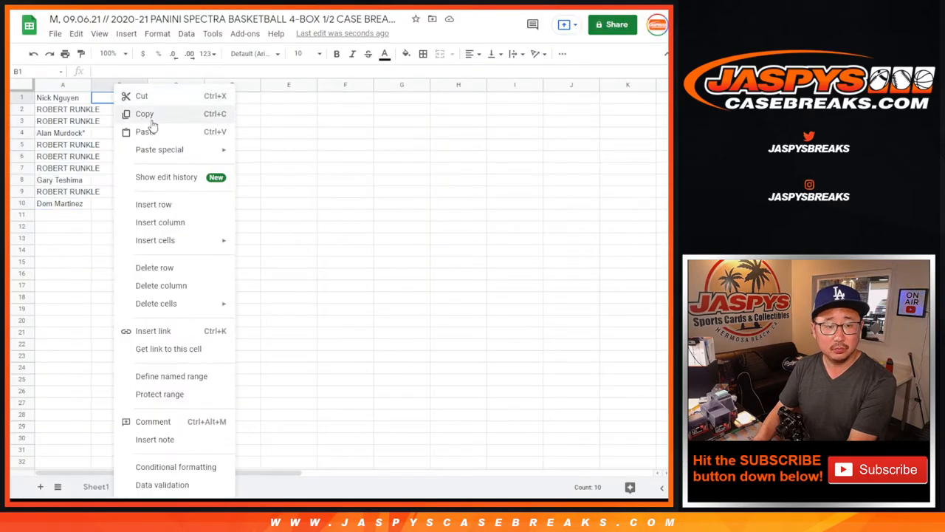
- Paste the numbers into column B and set the whole table to Quicksand size 14
left_click(145, 131)
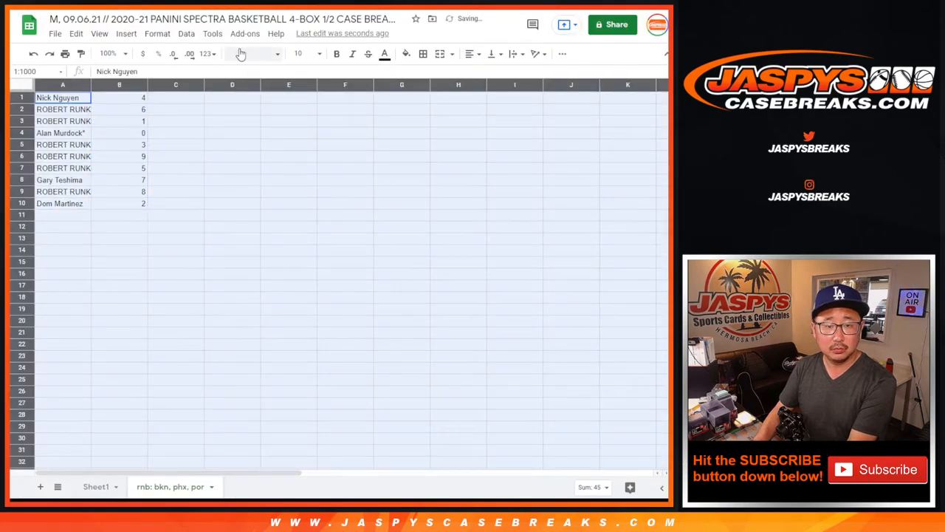
left_click(251, 53)
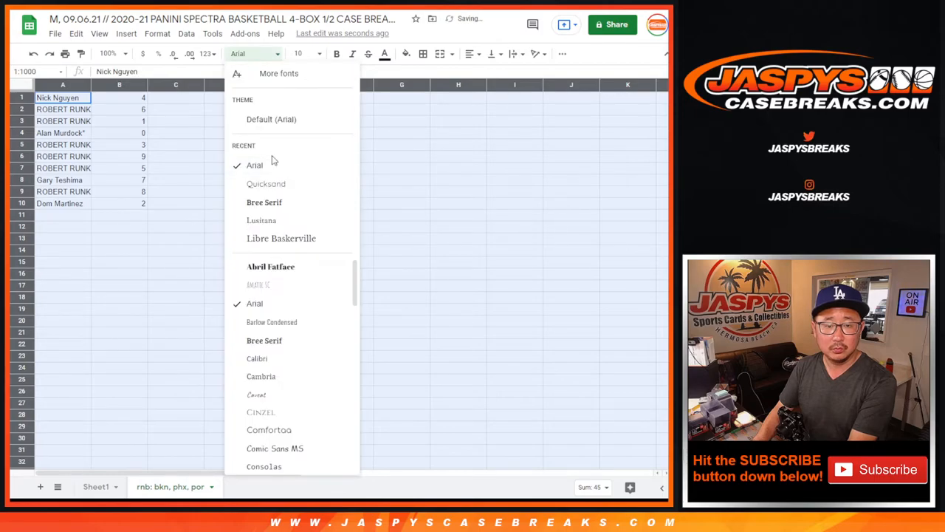
left_click(265, 183)
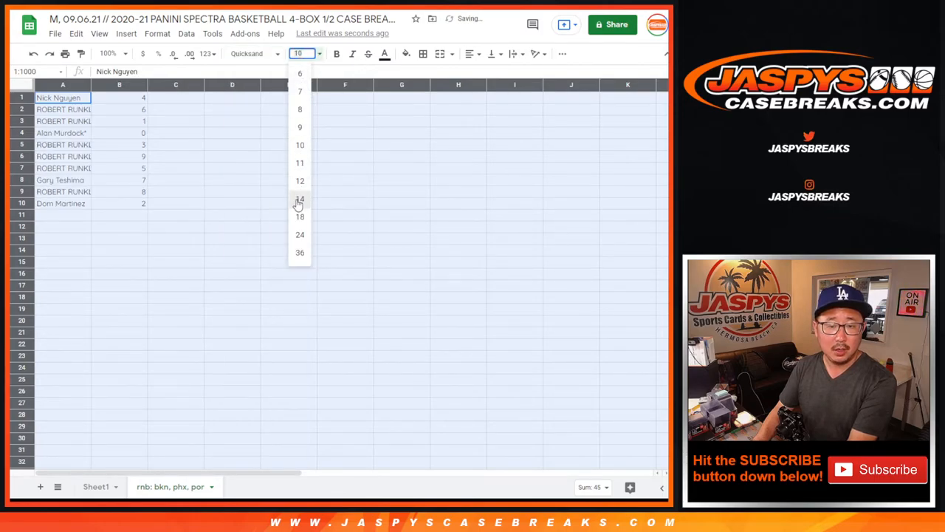
left_click(300, 198)
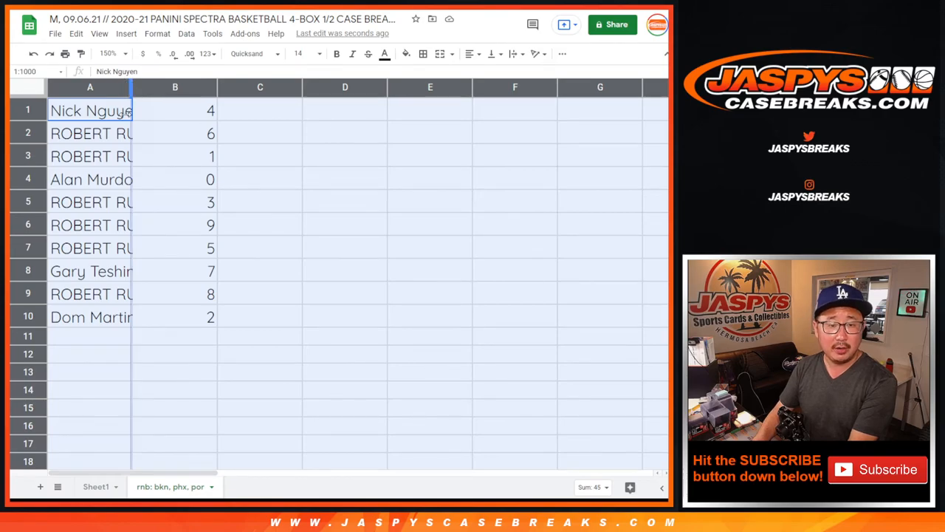
- Auto-fit column A to show full names and review the name cells
left_click(112, 156)
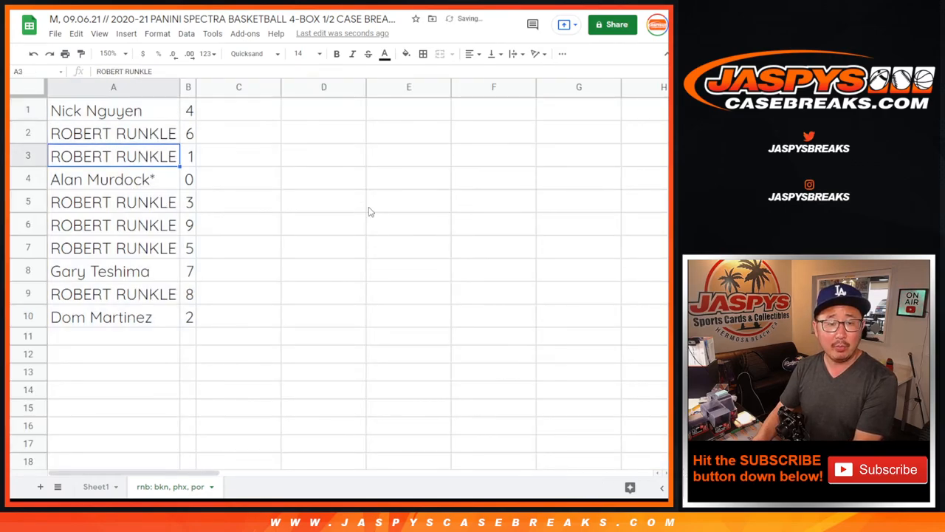
left_click(112, 179)
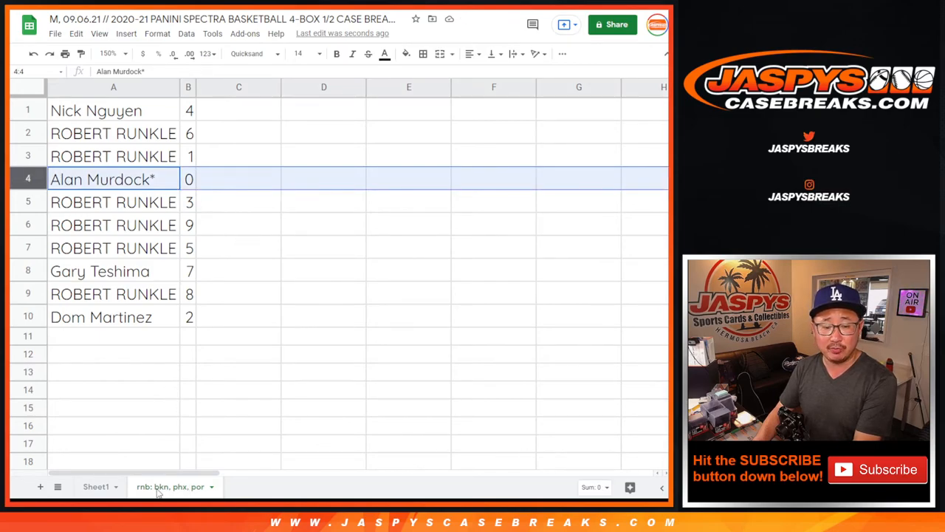
mouse_move(177, 466)
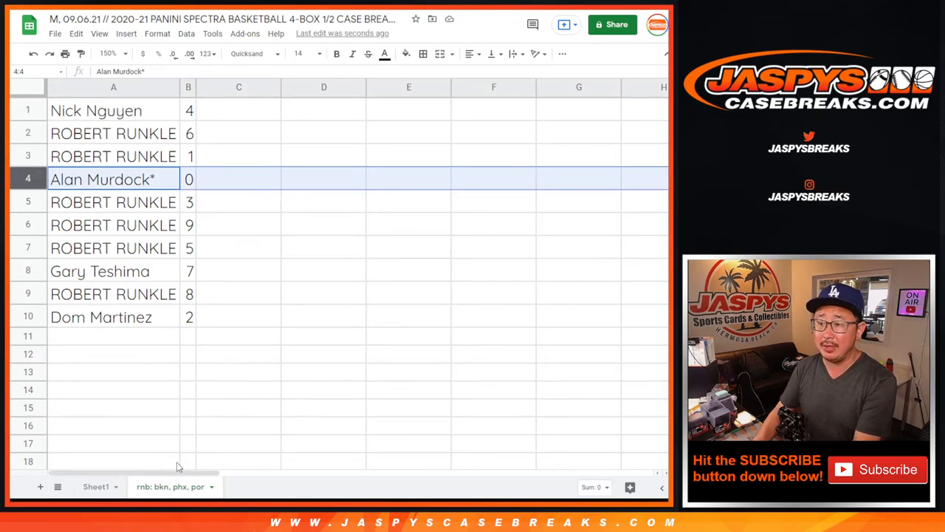
mouse_move(35, 151)
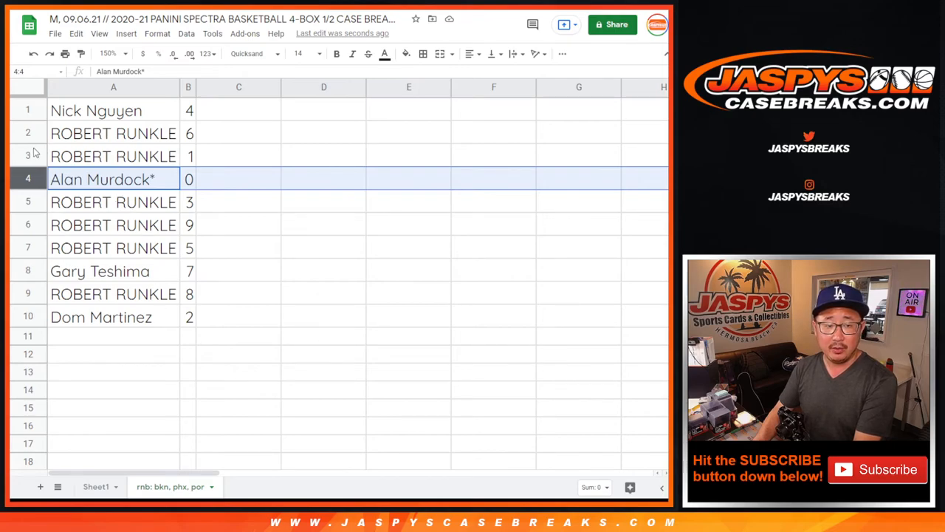
left_click(112, 157)
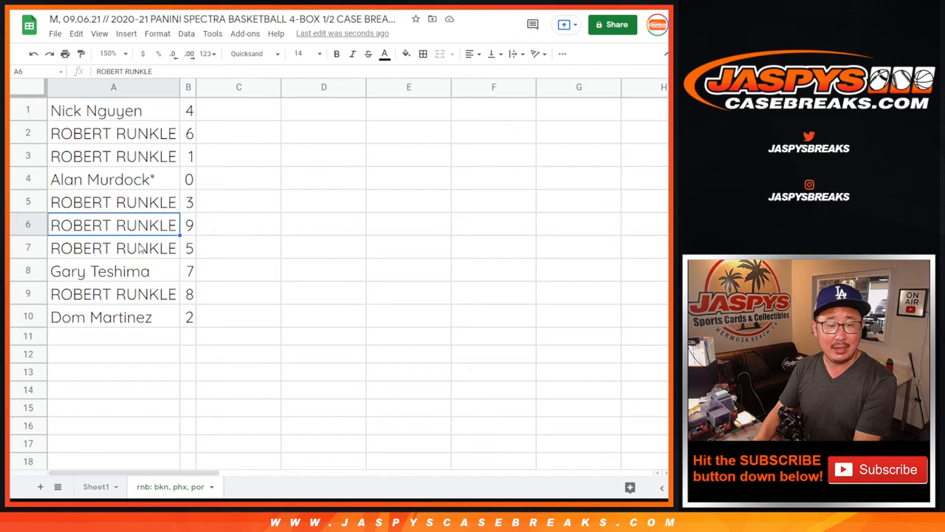
left_click(112, 316)
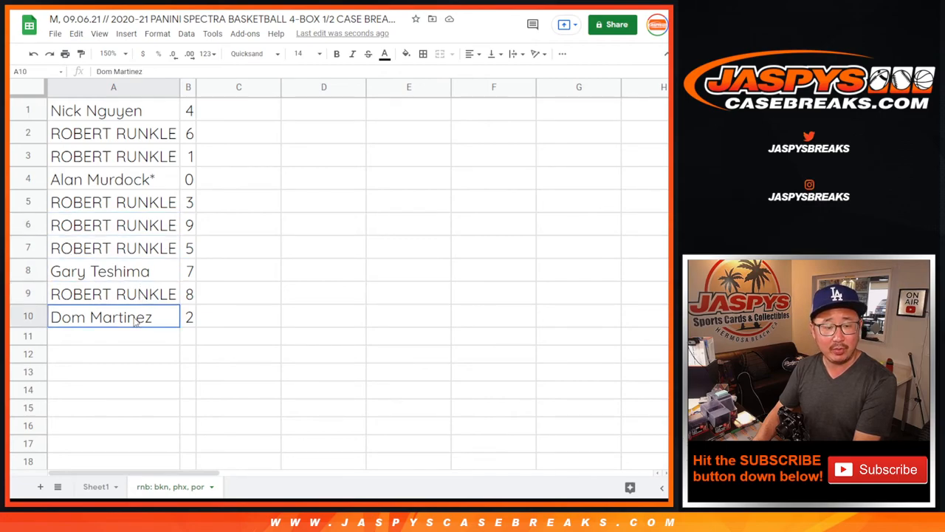
left_click(189, 87)
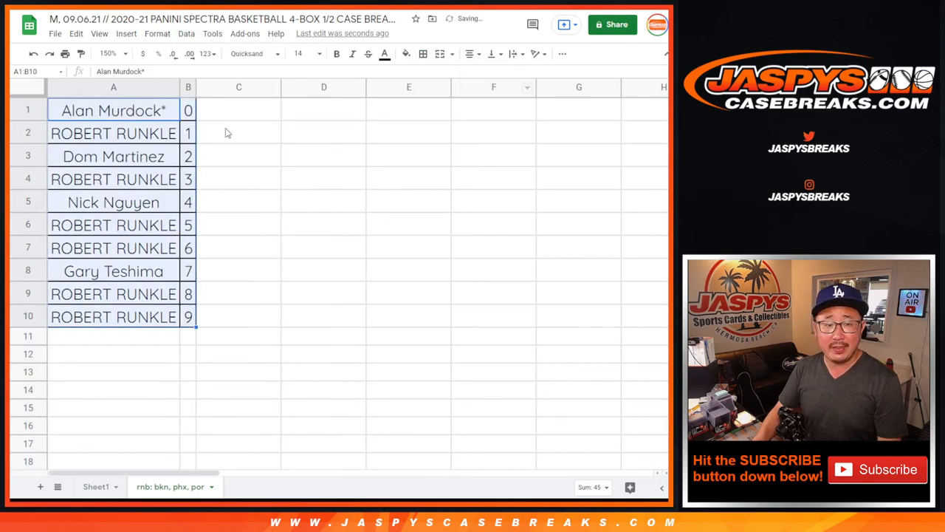
- Deselect the table after sorting it by column B from 0 to 9
left_click(111, 110)
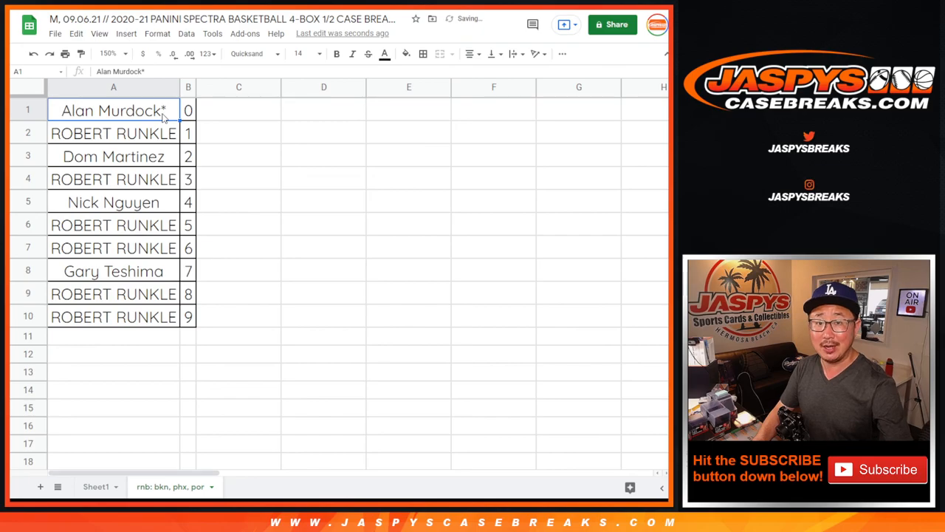